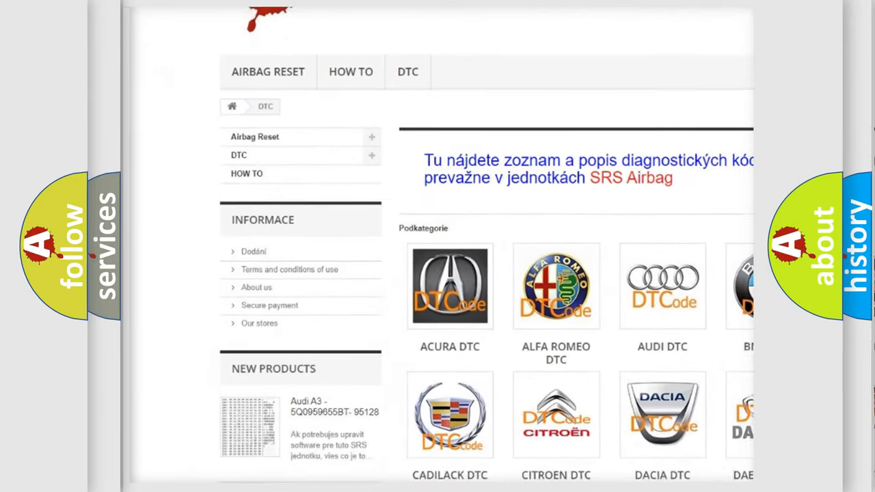
Reveal the cause text: DME failure, faulty CAN-bus resistance, shorted data bus wires, faulty steering angle sensor
scroll("down", 3)
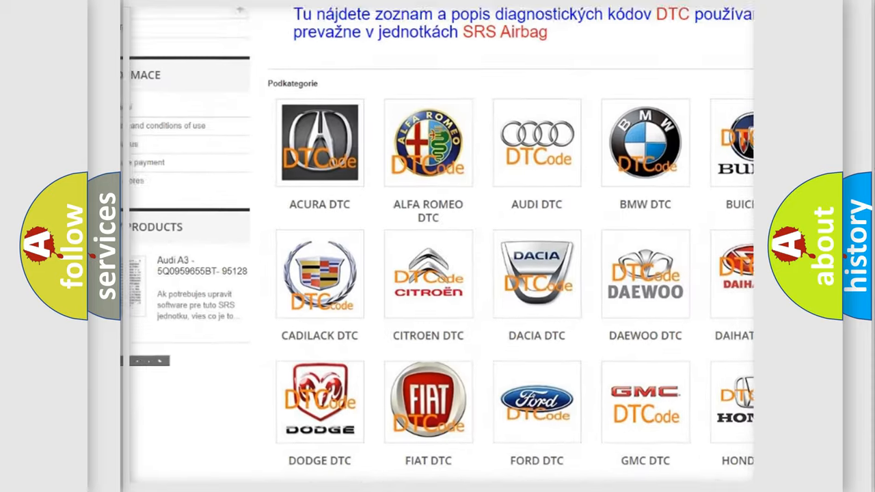
scroll("down", 3)
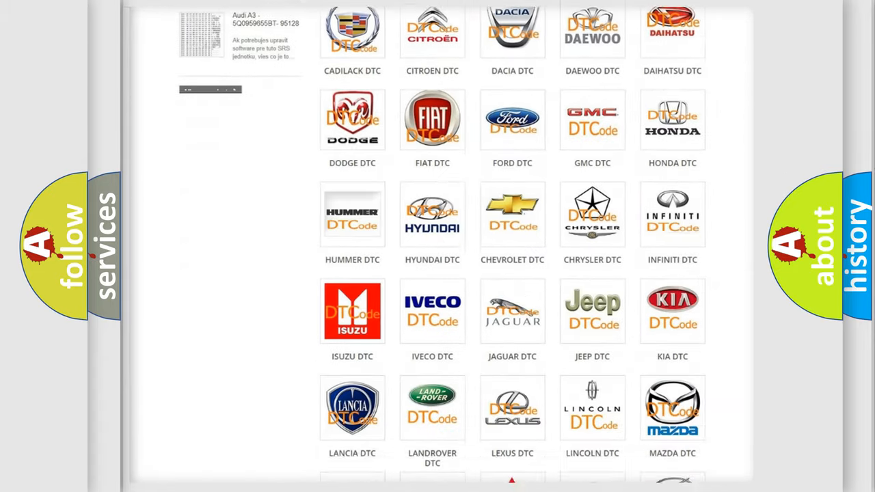
scroll("down", 3)
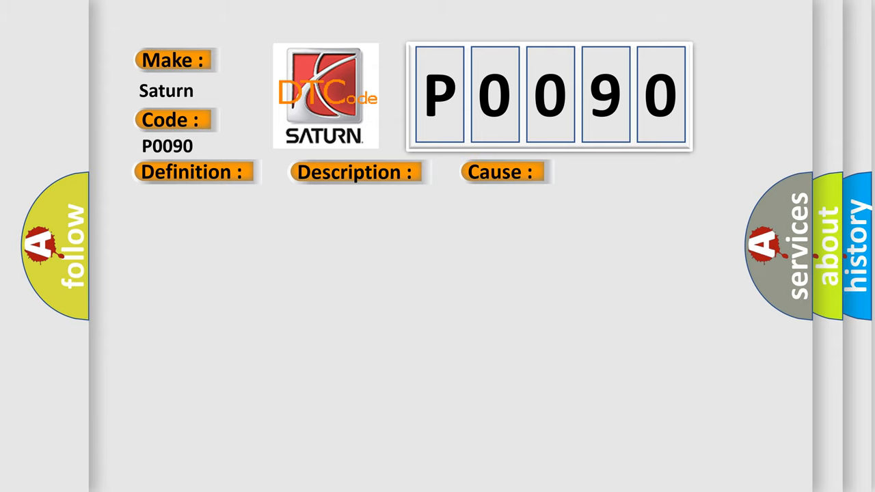
left_click(503, 173)
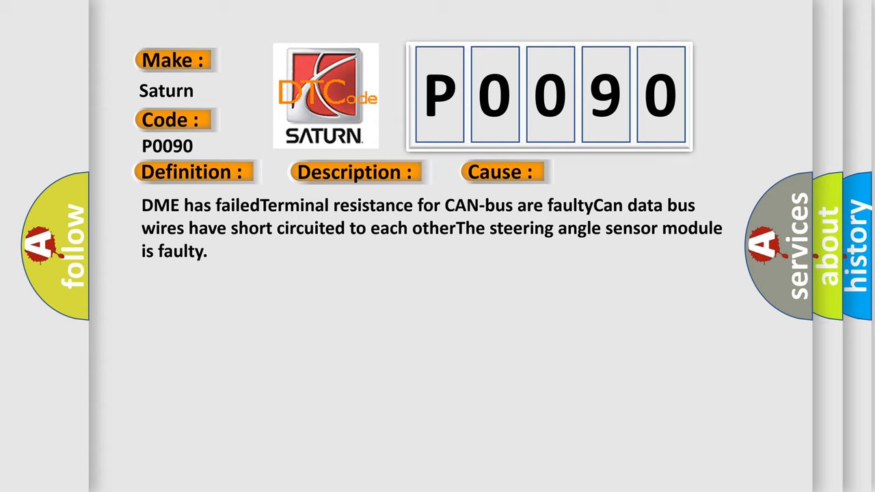